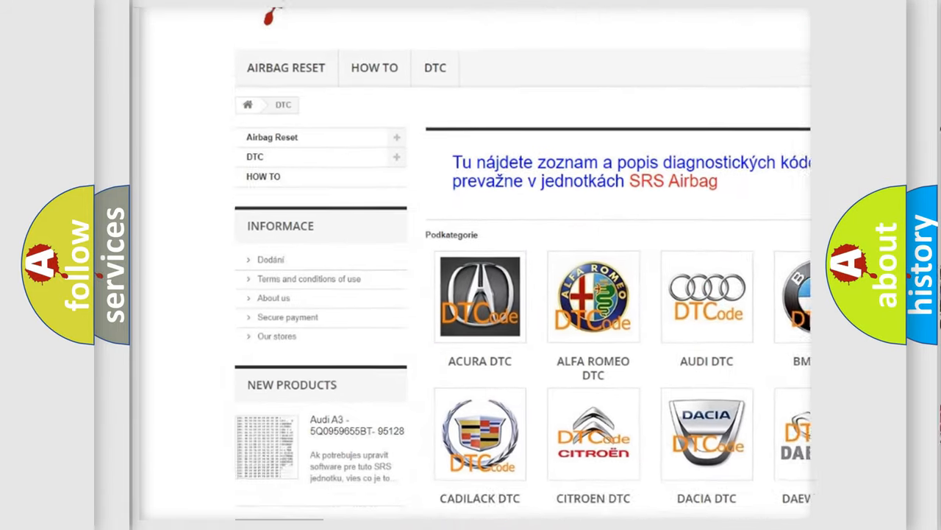
Step: Select the AUDI DTC brand tile to reach the Audi trouble-code subcategories
scroll(down, 3)
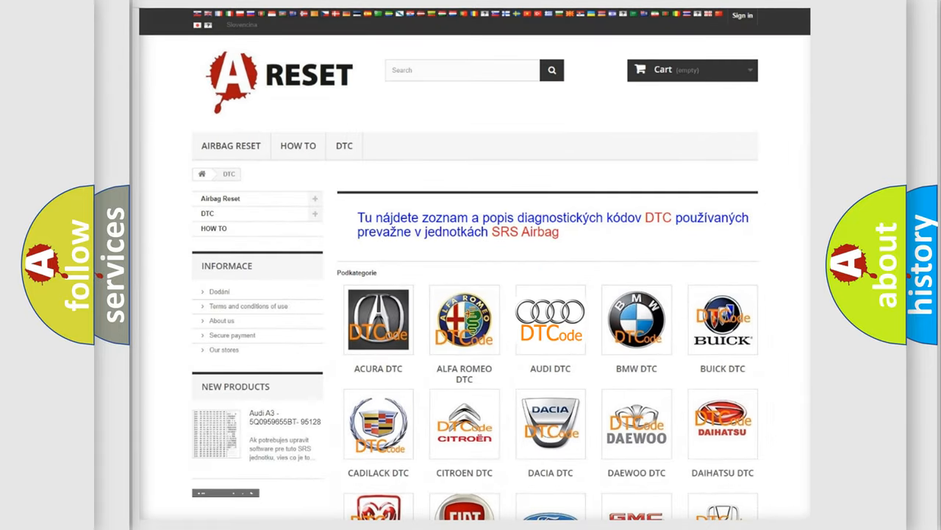
click(550, 319)
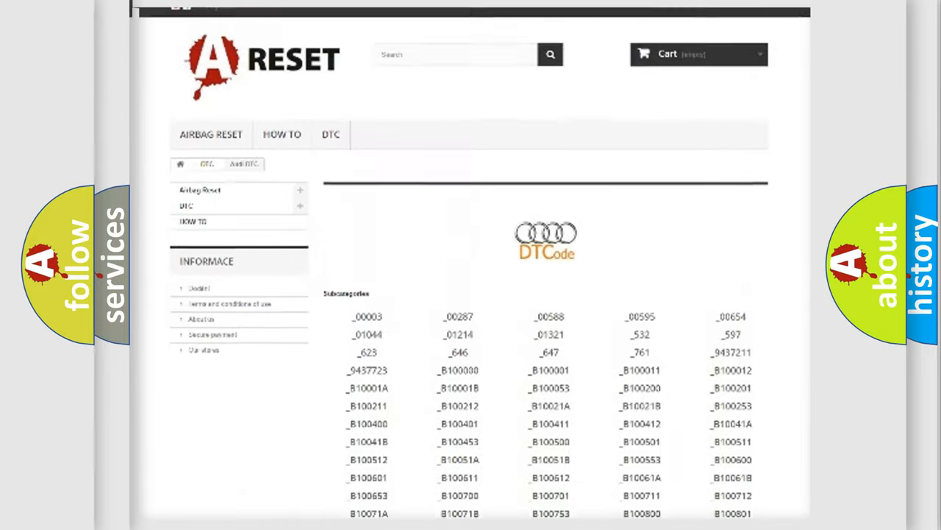